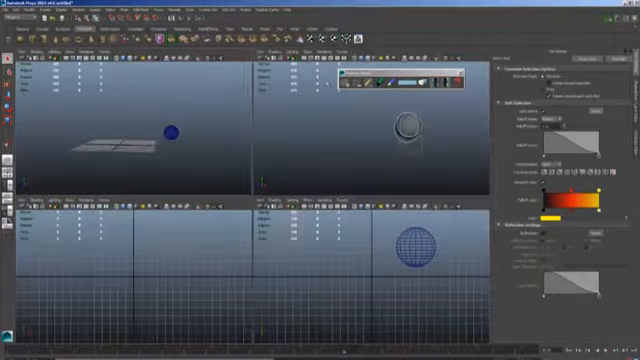
Bring up the Show menu's list of object types for the upper-right viewport
left_click(316, 56)
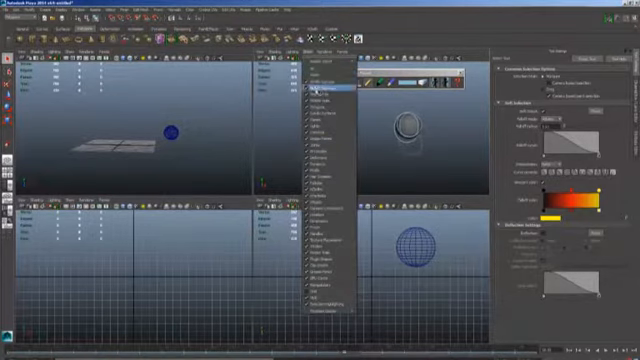